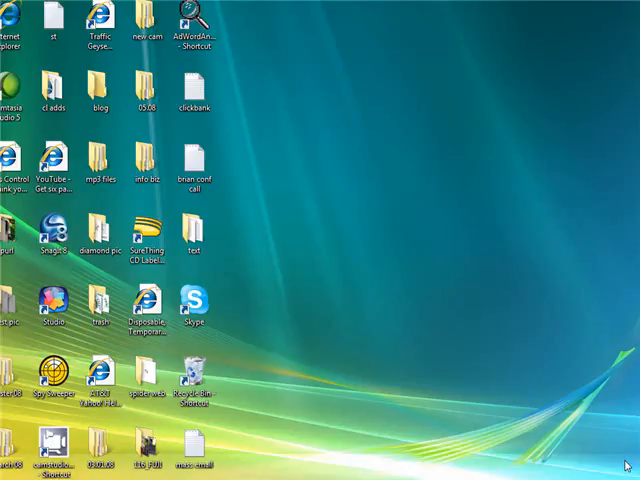
{"action": "mouse_move", "coordinate": [486, 276]}
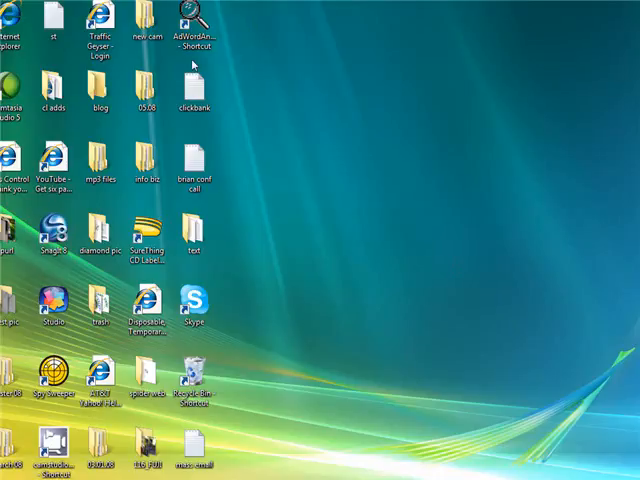
Step: Launch the Traffic Geyser shortcut and log in with the saved username and password
{"action": "left_click", "coordinate": [98, 28]}
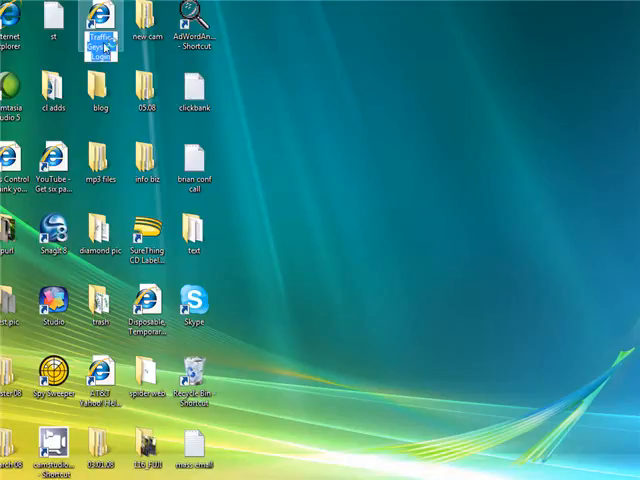
{"action": "double_click", "coordinate": [100, 37]}
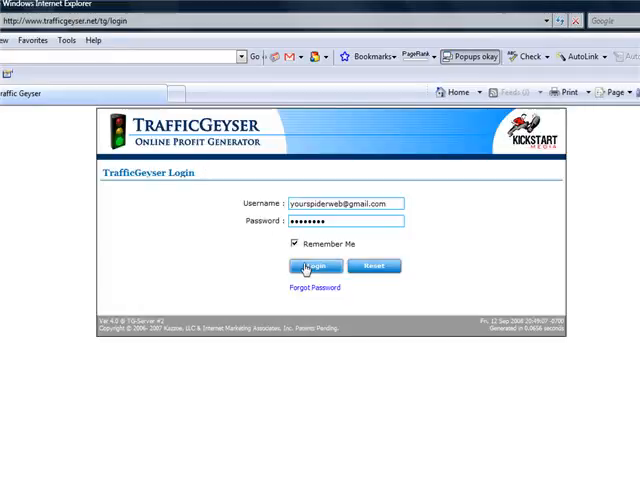
{"action": "left_click", "coordinate": [314, 266]}
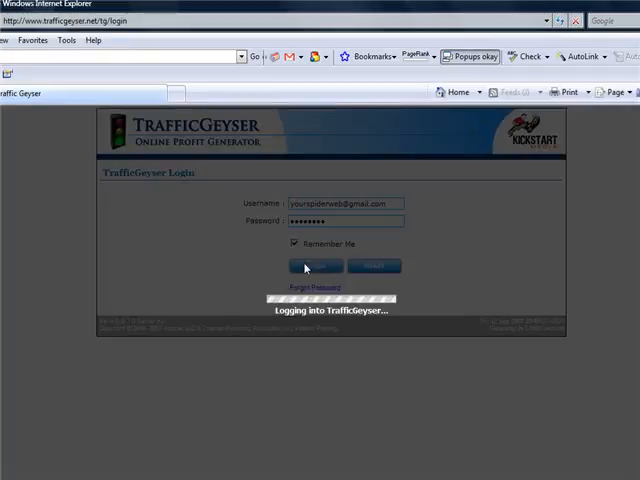
{"action": "left_click", "coordinate": [314, 265]}
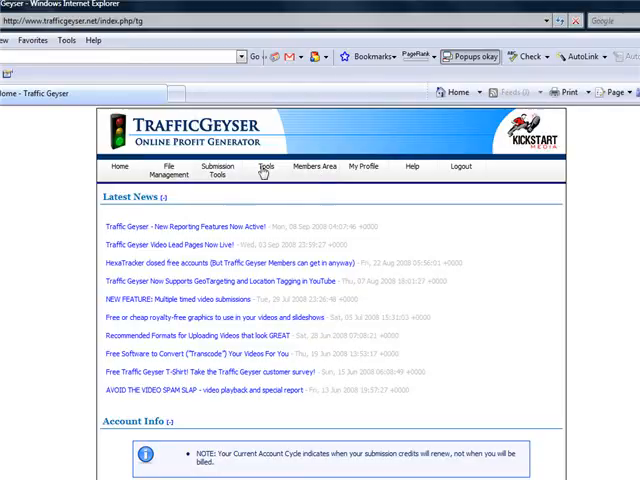
{"action": "left_click", "coordinate": [263, 166]}
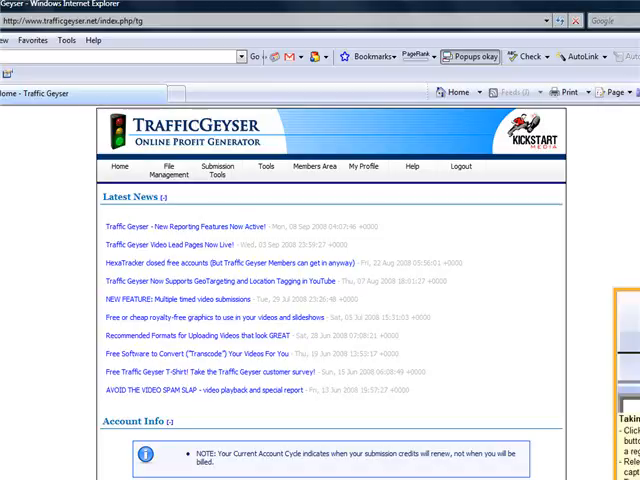
{"action": "mouse_move", "coordinate": [38, 132]}
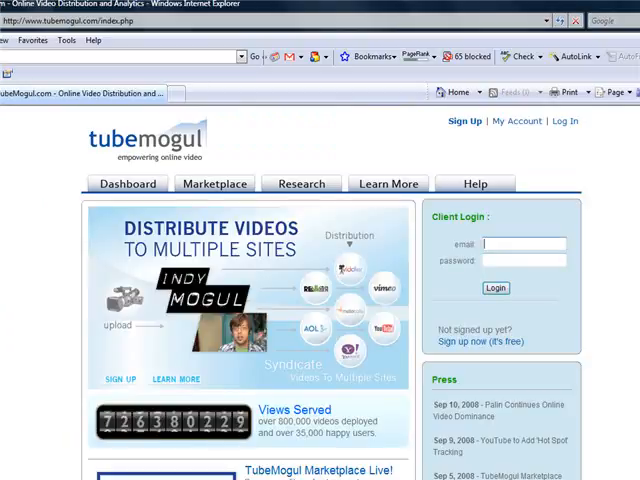
Step: Scroll down the tubemogul.com homepage with its client login form
{"action": "scroll", "scroll_direction": "down", "scroll_amount": 3}
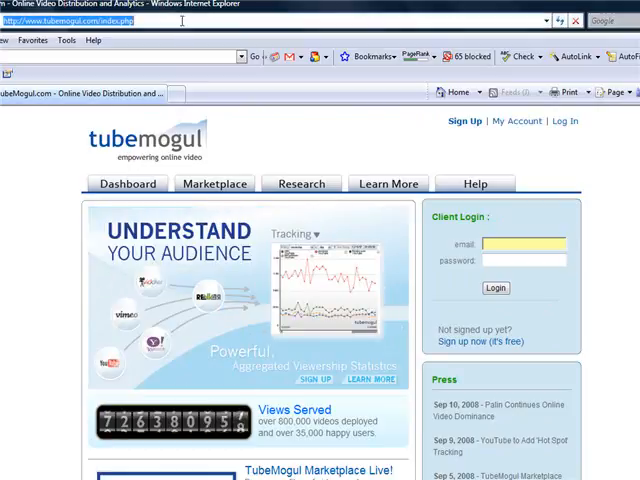
Step: Go to youtube.com and search for 'the spider web marketing system'
{"action": "type", "text": "youty"}
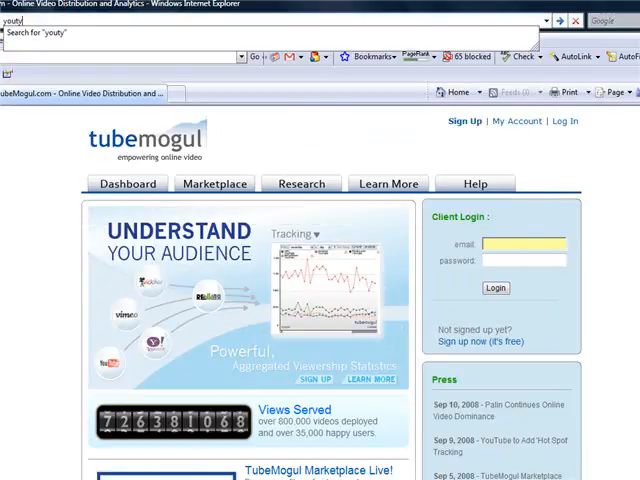
{"action": "type", "text": "youtube.com/"}
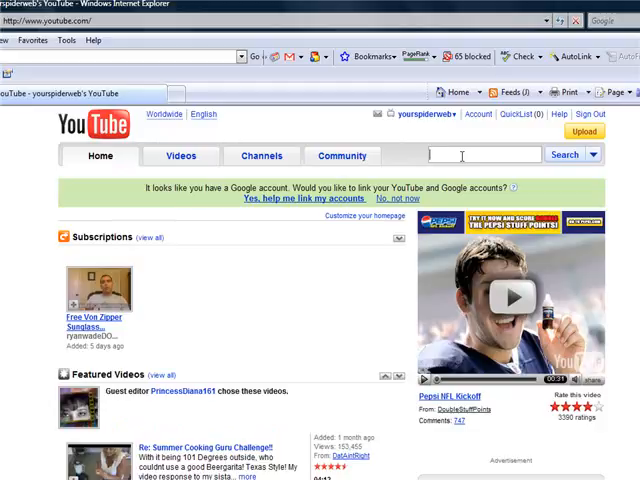
{"action": "type", "text": "the spider web marketing syste"}
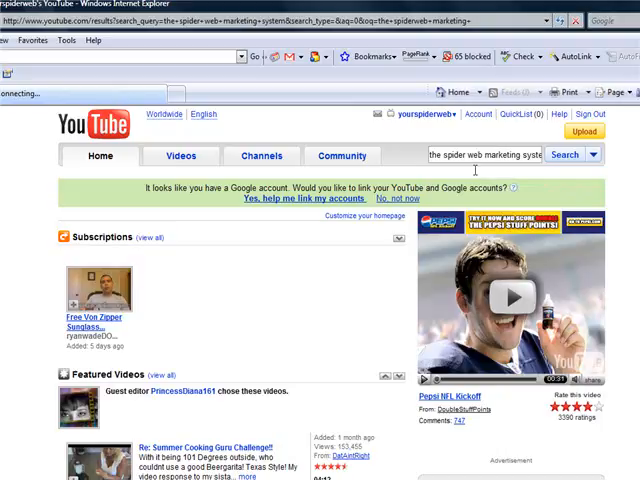
{"action": "left_click", "coordinate": [563, 155]}
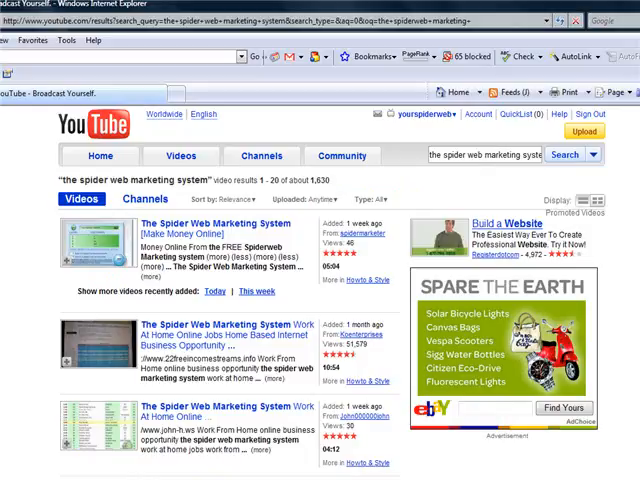
{"action": "scroll", "scroll_direction": "down", "scroll_amount": 3}
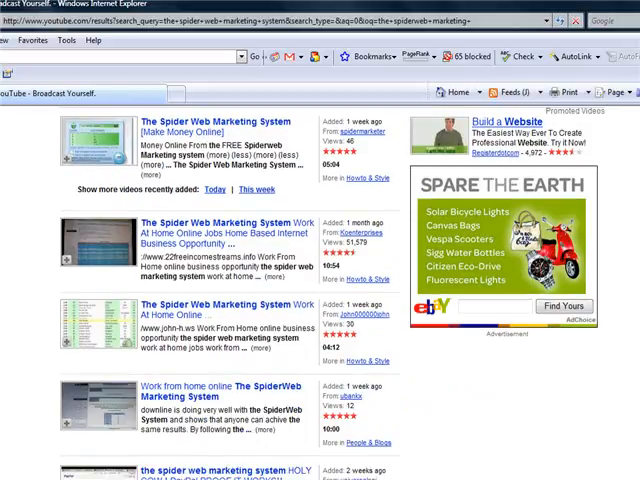
{"action": "scroll", "scroll_direction": "down", "scroll_amount": 3}
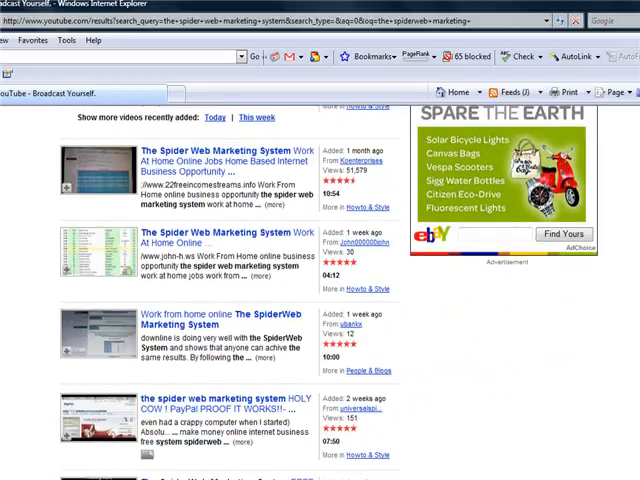
{"action": "scroll", "scroll_direction": "down", "scroll_amount": 3}
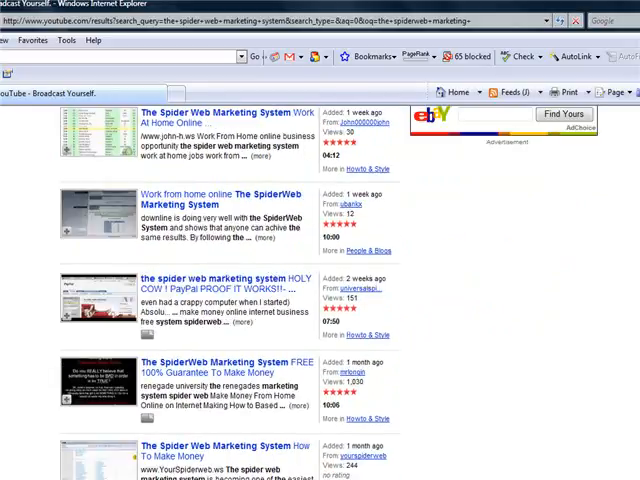
{"action": "scroll", "scroll_direction": "down", "scroll_amount": 3}
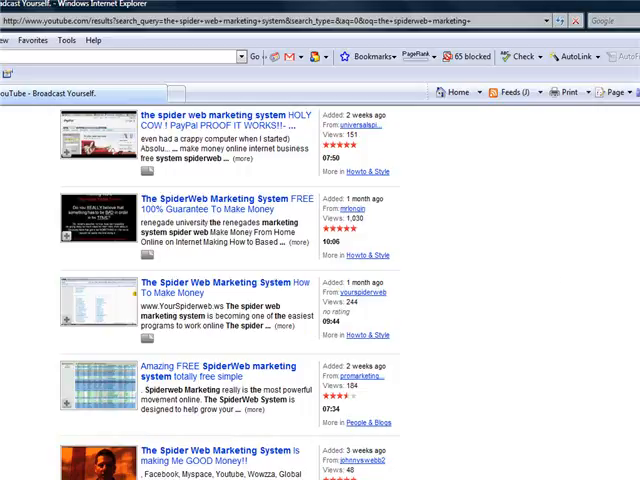
{"action": "scroll", "scroll_direction": "down", "scroll_amount": 3}
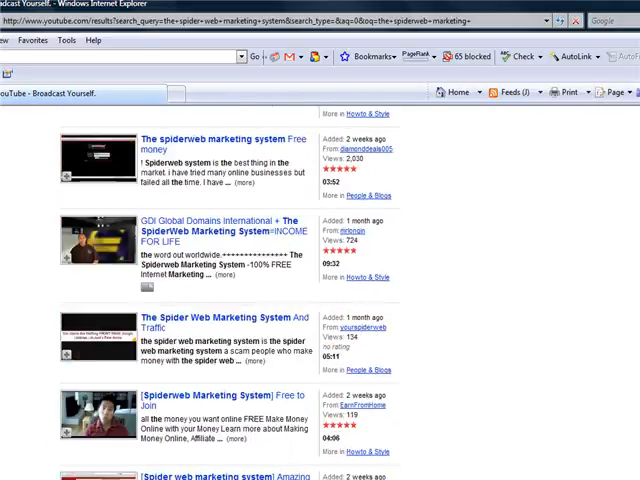
{"action": "scroll", "scroll_direction": "down", "scroll_amount": 3}
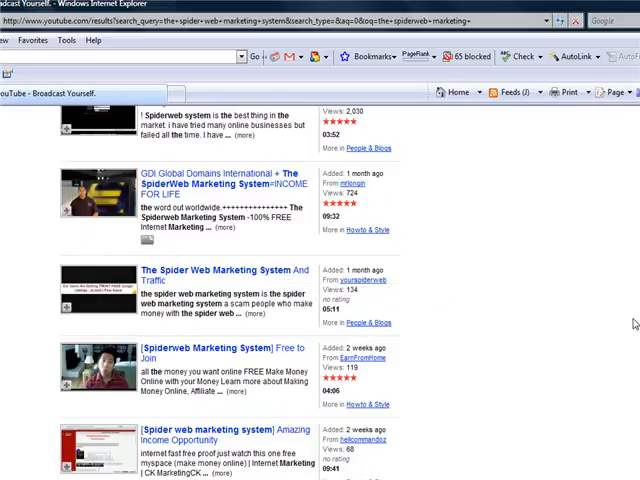
{"action": "scroll", "scroll_direction": "down", "scroll_amount": 3}
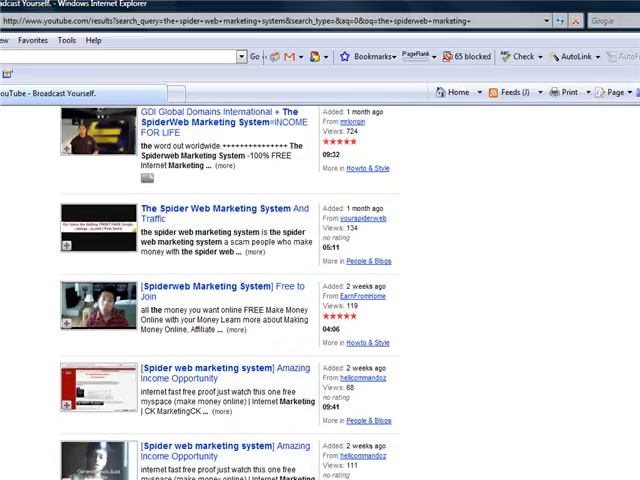
{"action": "scroll", "scroll_direction": "down", "scroll_amount": 3}
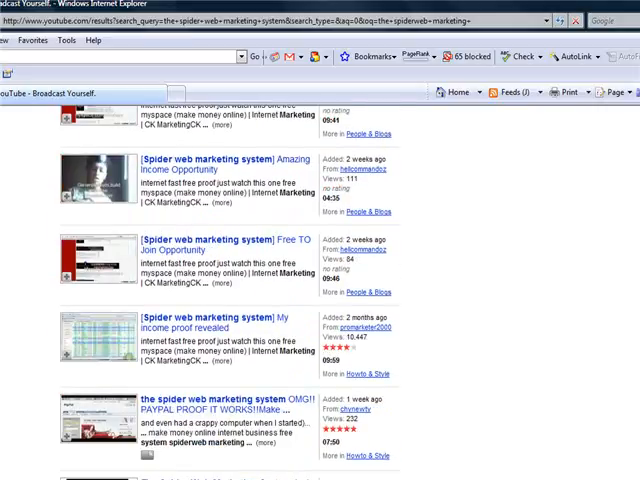
{"action": "scroll", "scroll_direction": "down", "scroll_amount": 3}
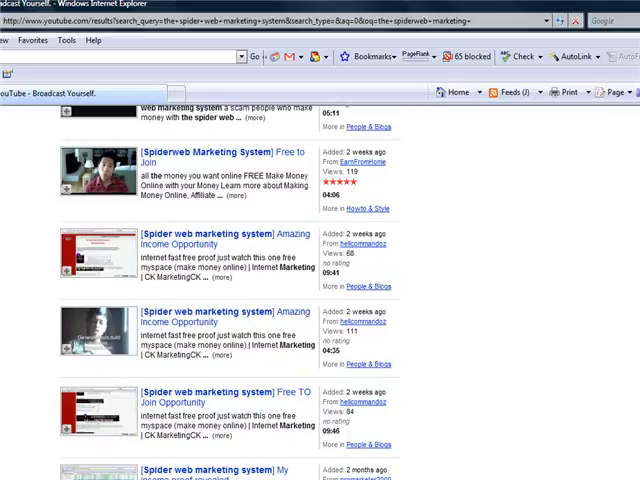
{"action": "scroll", "scroll_direction": "down", "scroll_amount": 3}
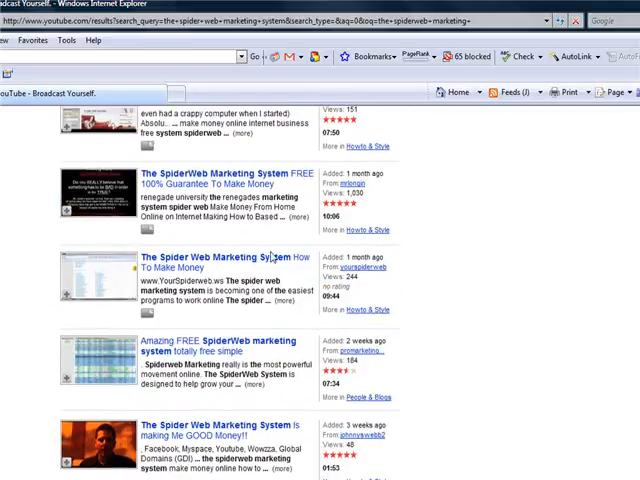
{"action": "mouse_move", "coordinate": [248, 262]}
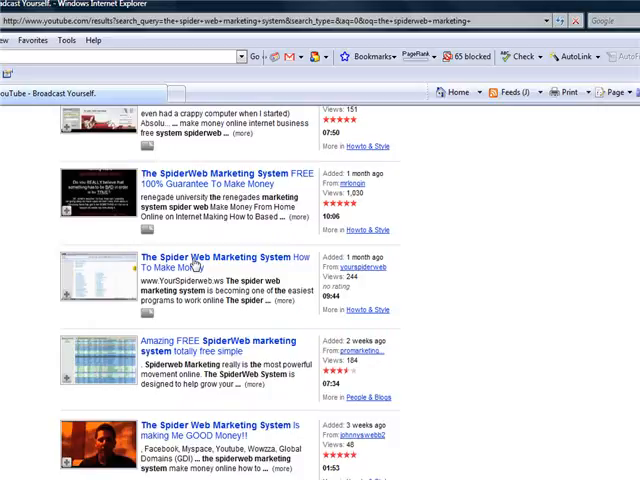
Step: Open 'The Spider Web Marketing System How To Make Money' from the search results
{"action": "left_click", "coordinate": [211, 261]}
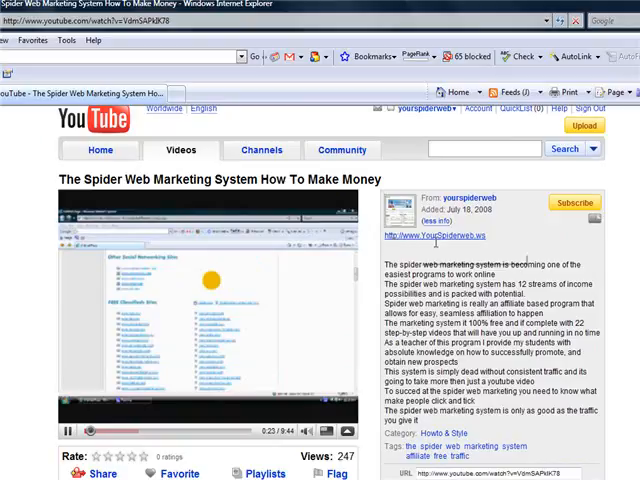
{"action": "mouse_move", "coordinate": [420, 240]}
{"action": "type", "text": "how to make money with my youtube videos"}
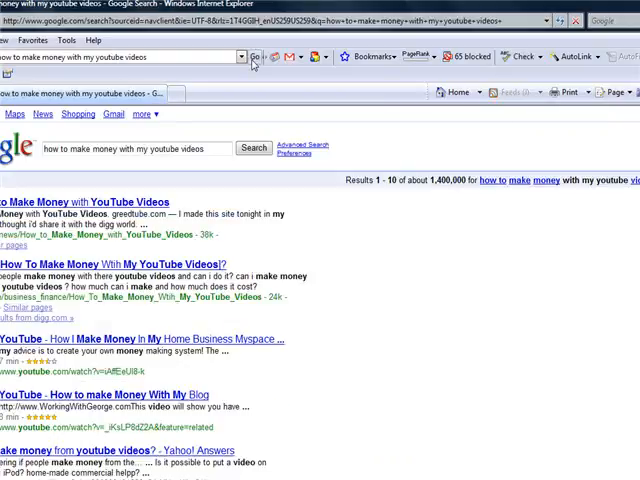
Step: Scroll through the Google results for 'how to make money with my youtube videos'
{"action": "scroll", "scroll_direction": "down", "scroll_amount": 3}
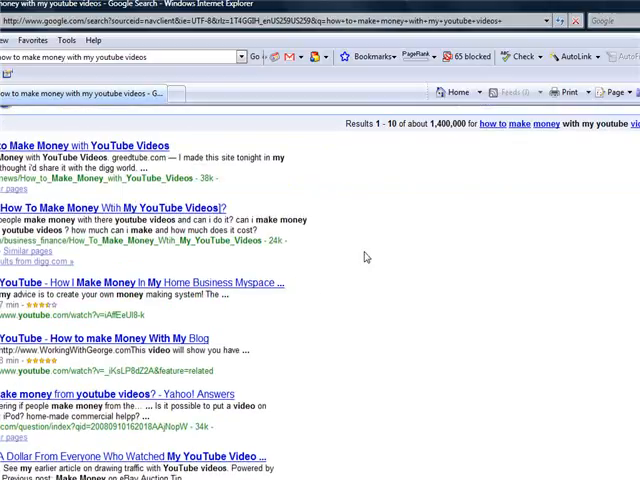
{"action": "mouse_move", "coordinate": [30, 344]}
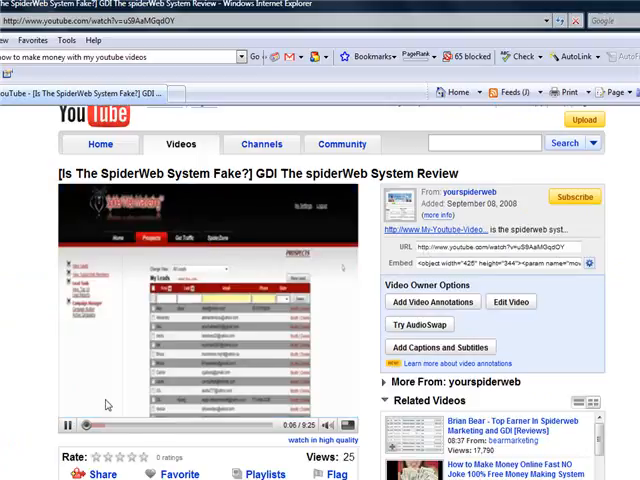
Step: Open the '[Is The SpiderWeb System Fake?] GDI The spiderWeb System Review' YouTube result
{"action": "left_click", "coordinate": [66, 425]}
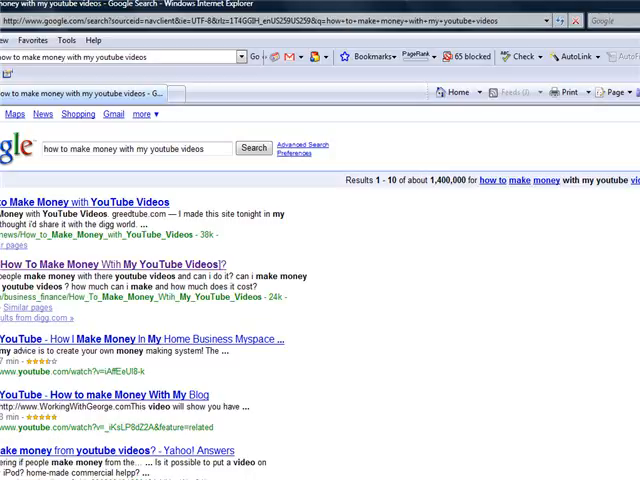
Step: Scroll down through the Google results listings after going back
{"action": "scroll", "scroll_direction": "down", "scroll_amount": 3}
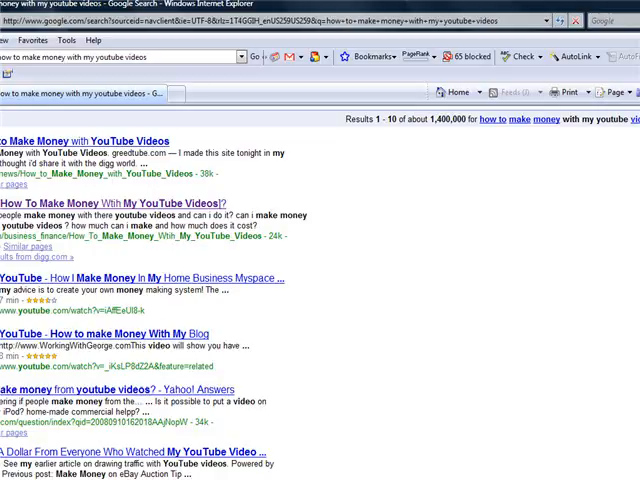
{"action": "mouse_move", "coordinate": [562, 361]}
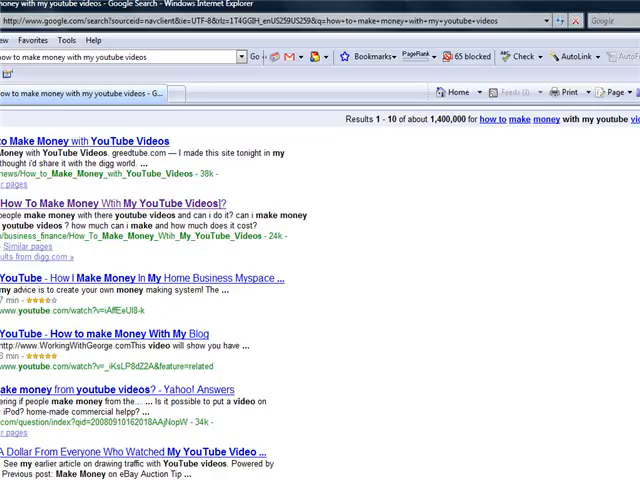
{"action": "scroll", "scroll_direction": "down", "scroll_amount": 3}
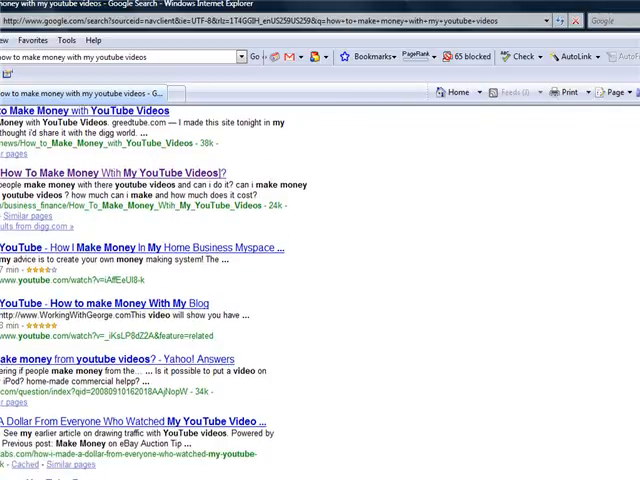